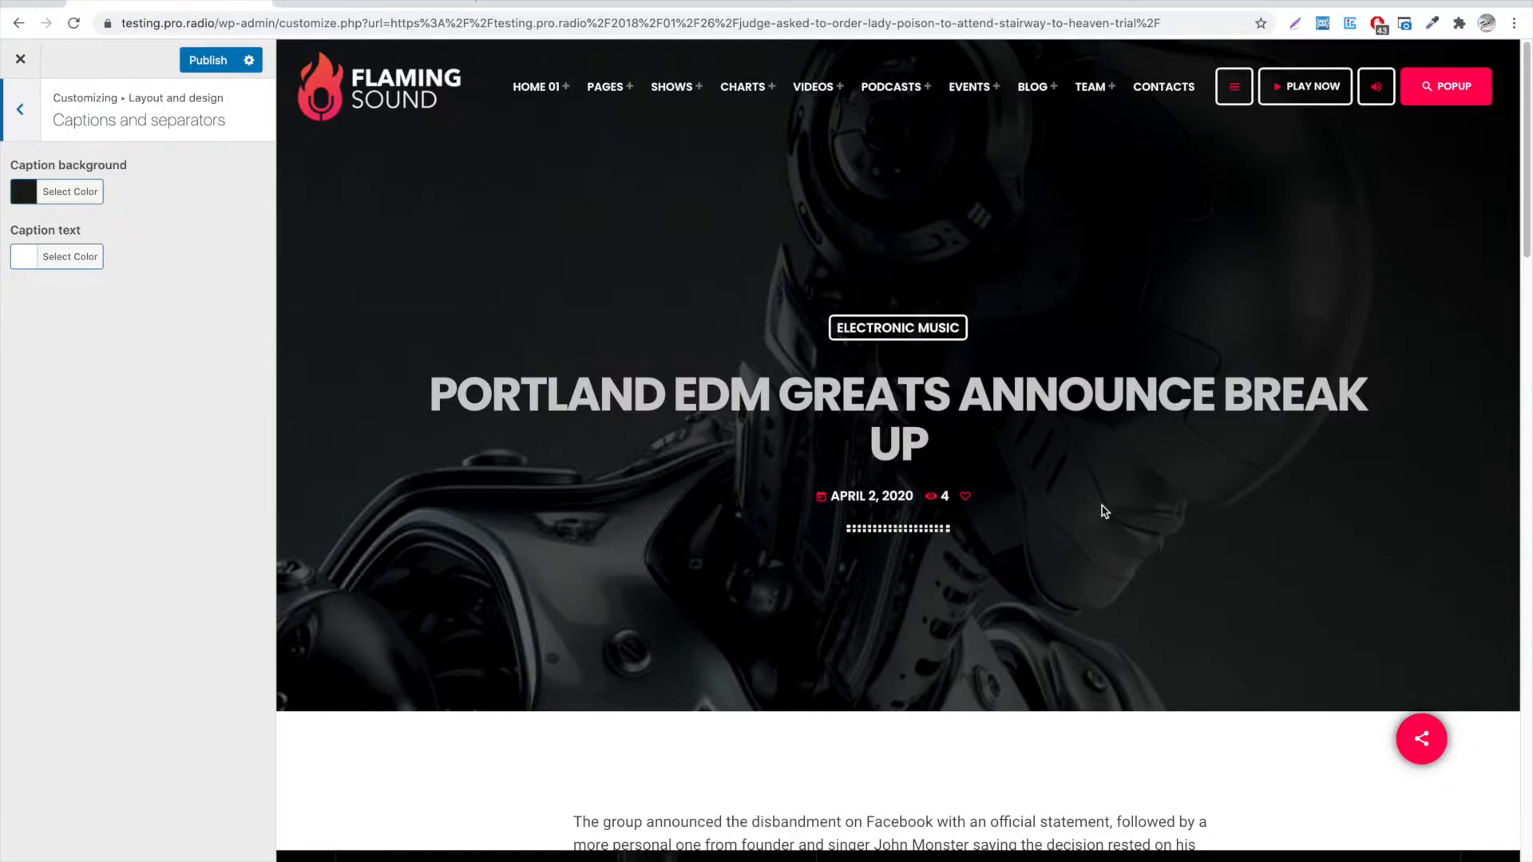
# - Go back to the Layout and design settings and enter the Captions and separators colour settings
pyautogui.scroll(-3)
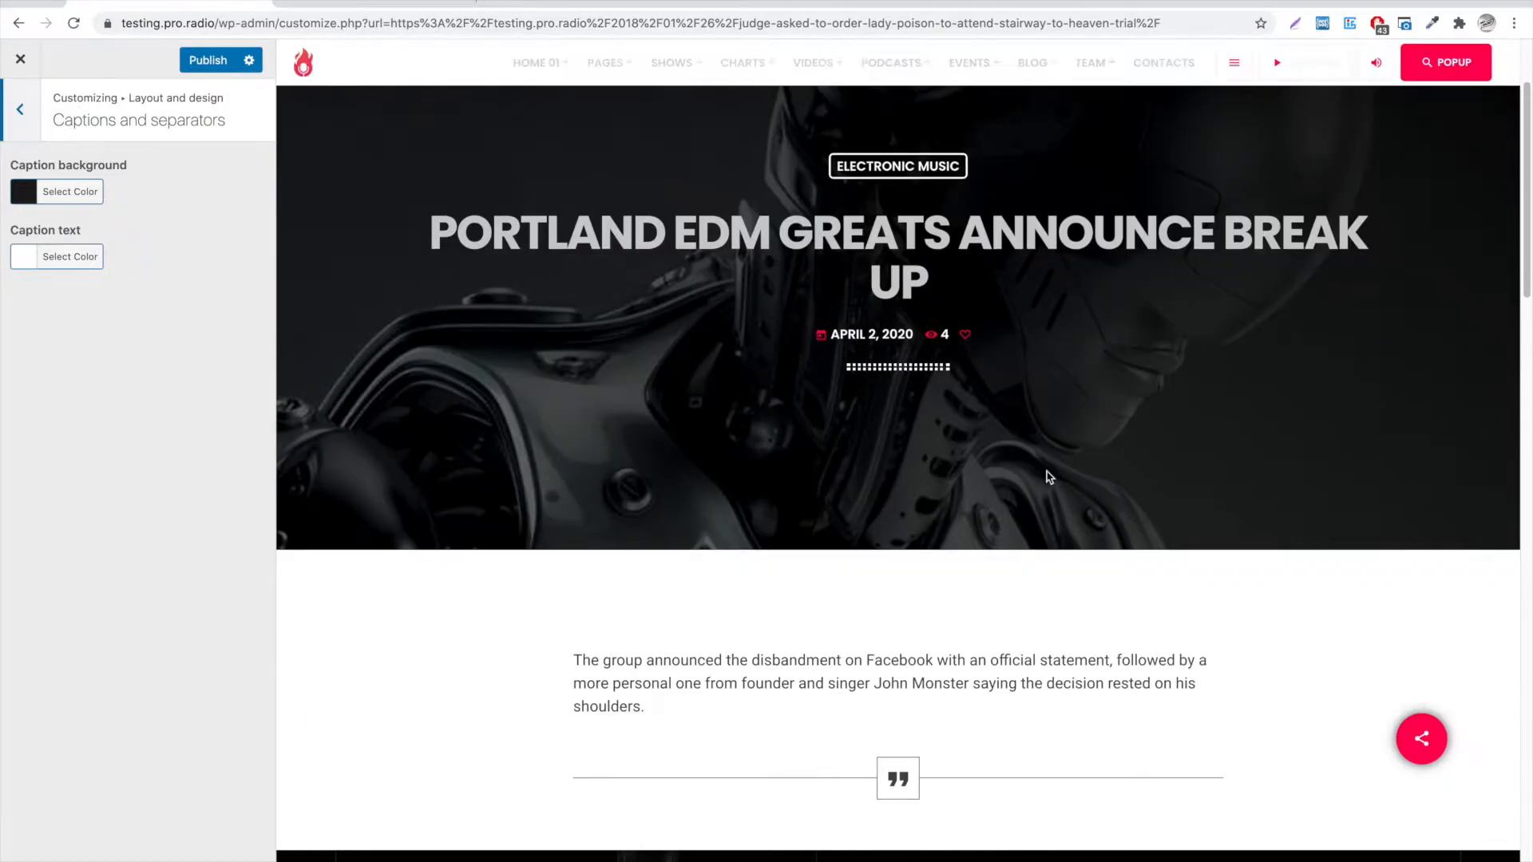
pyautogui.scroll(-3)
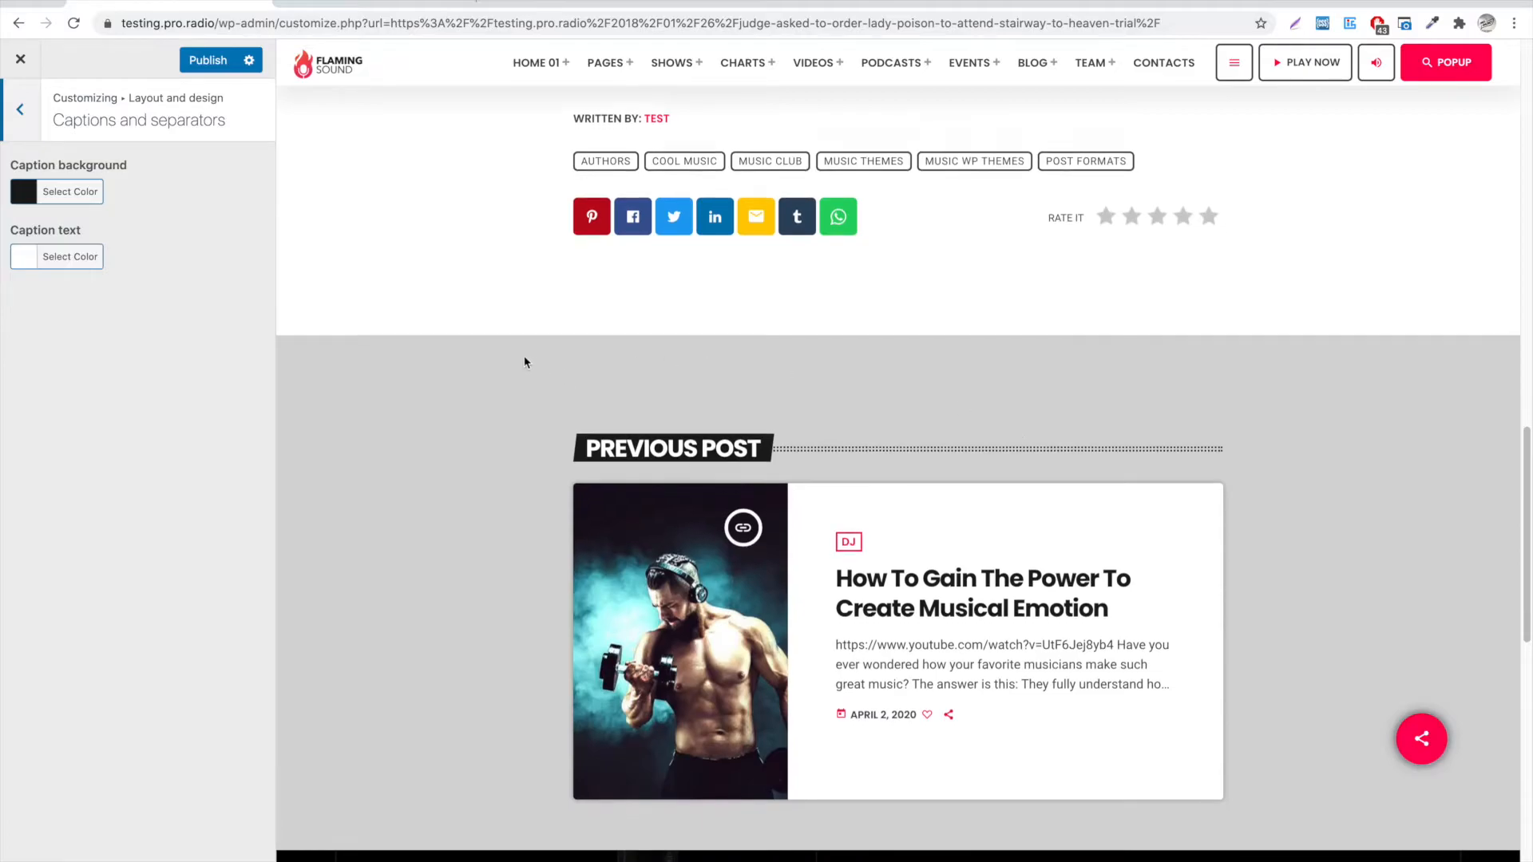
pyautogui.scroll(-3)
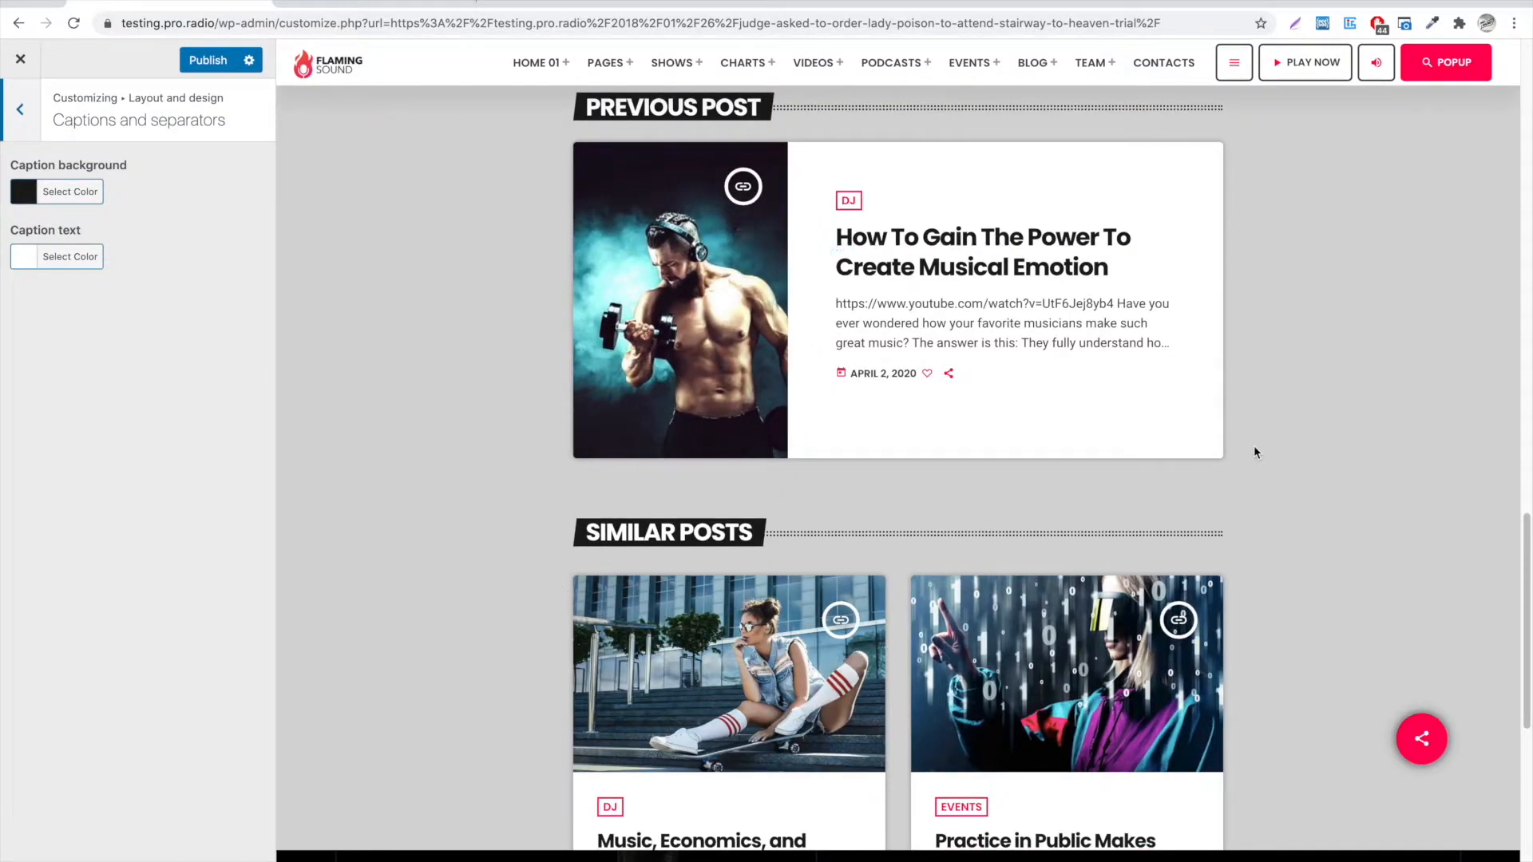
pyautogui.scroll(-3)
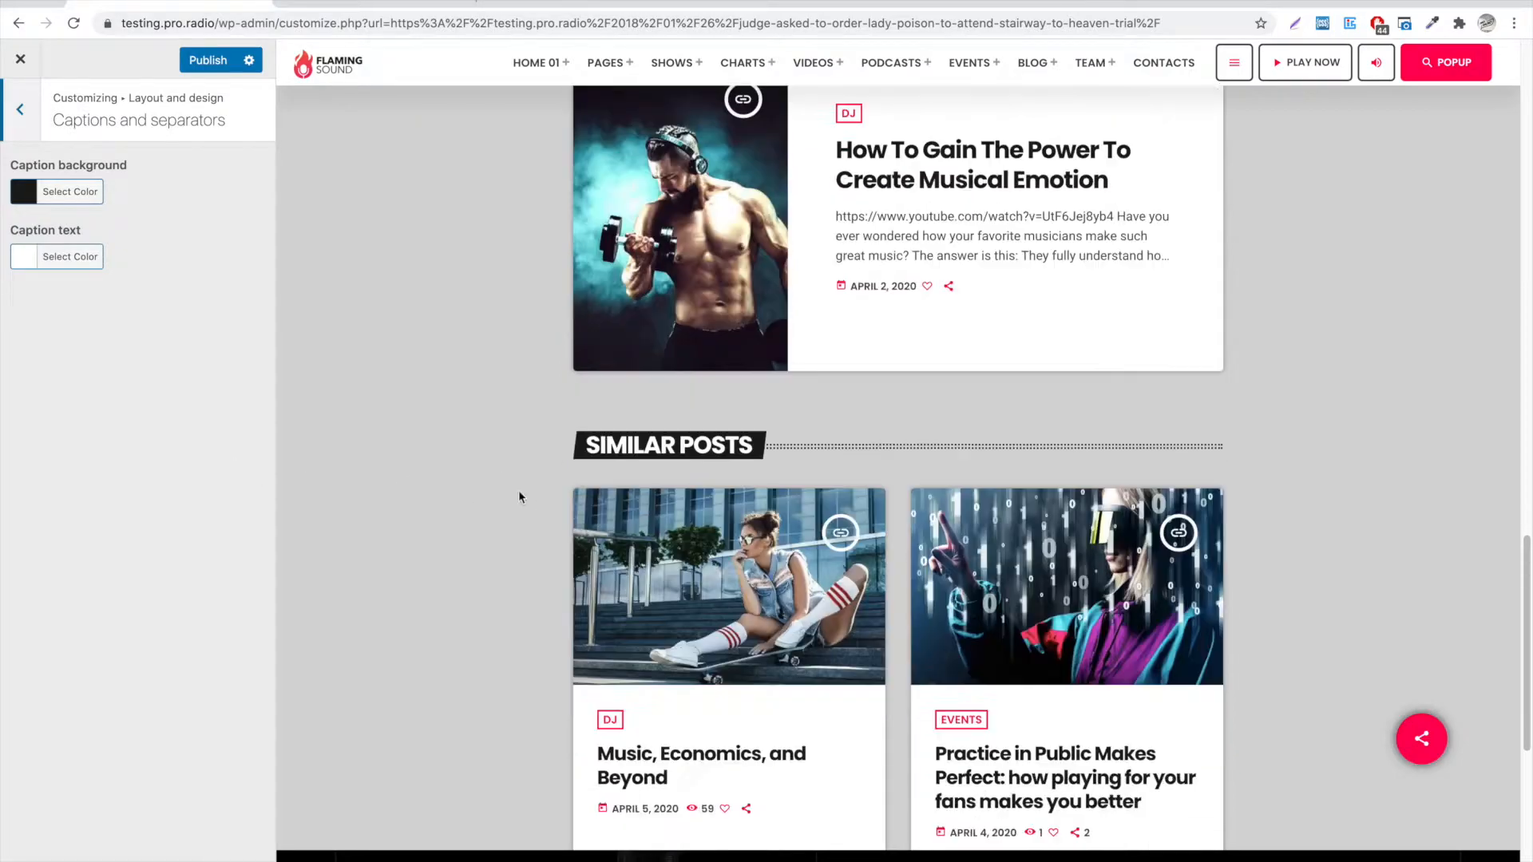
pyautogui.click(20, 107)
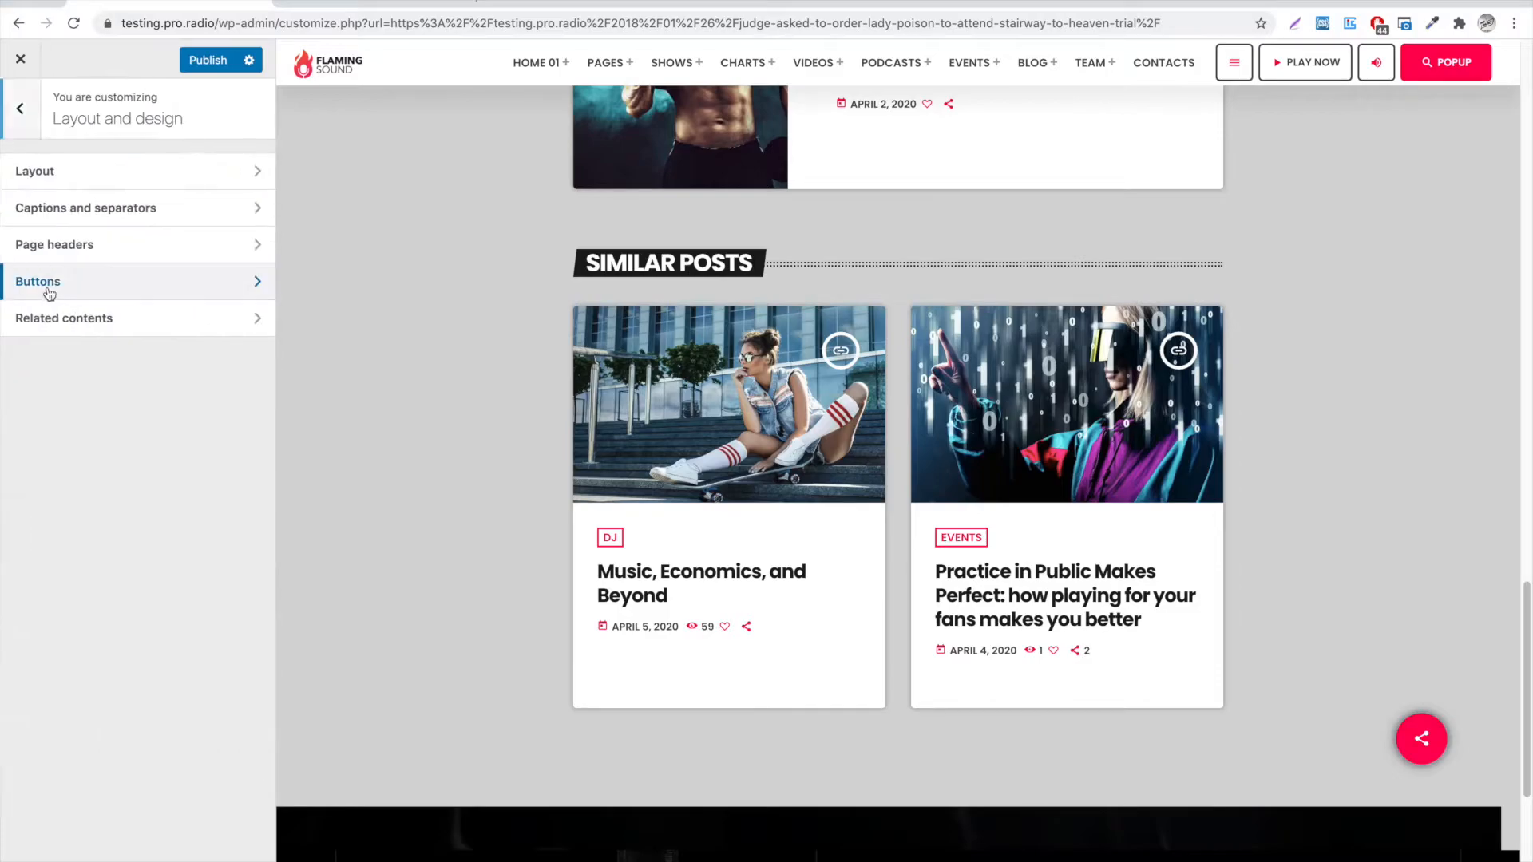
pyautogui.click(86, 207)
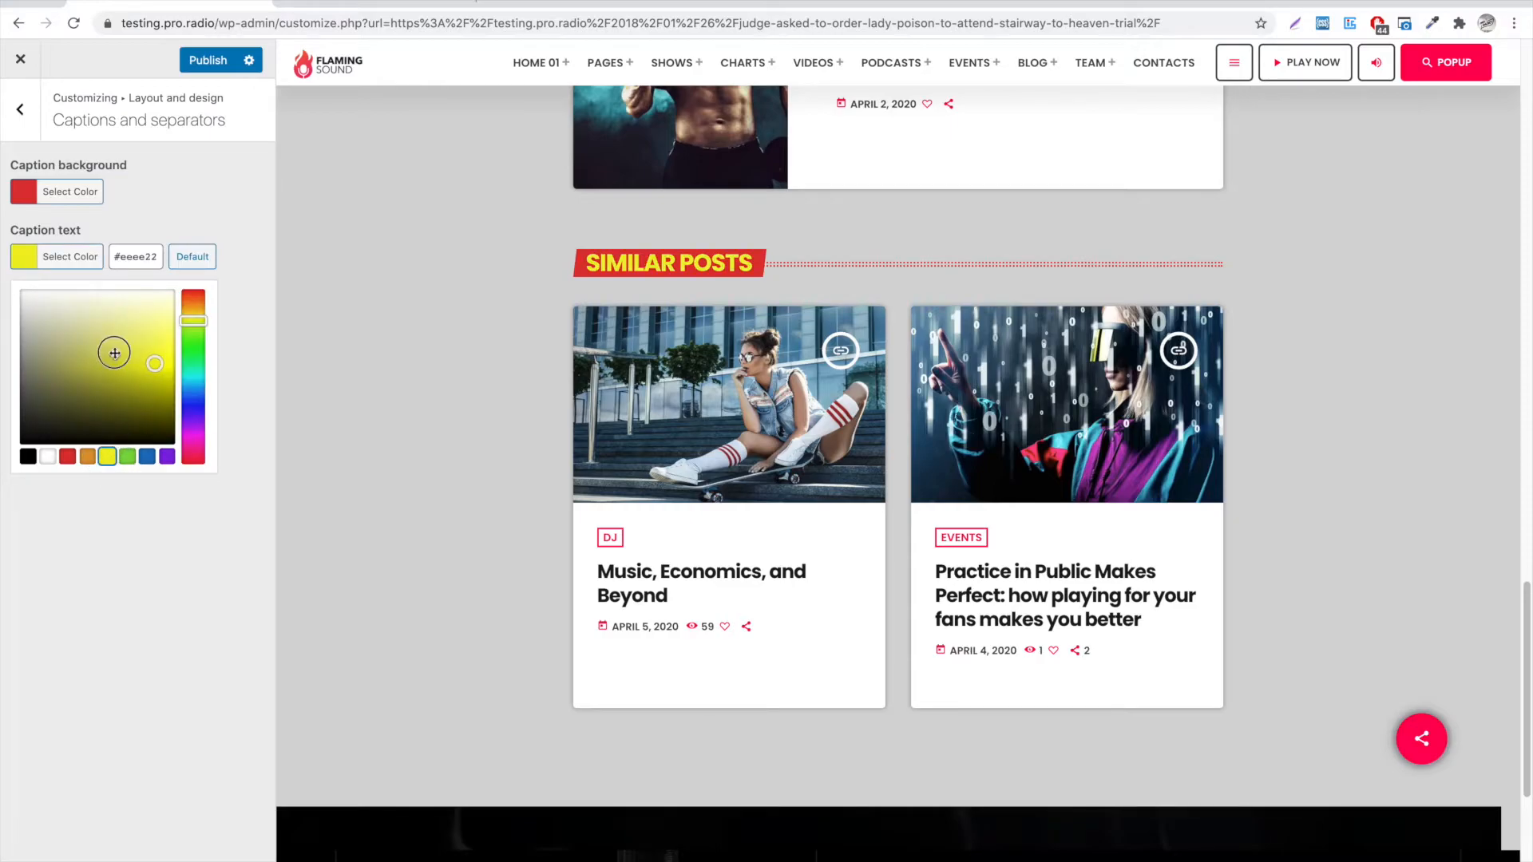
# - Reset Caption text to its default colour, then switch it to black
pyautogui.click(192, 256)
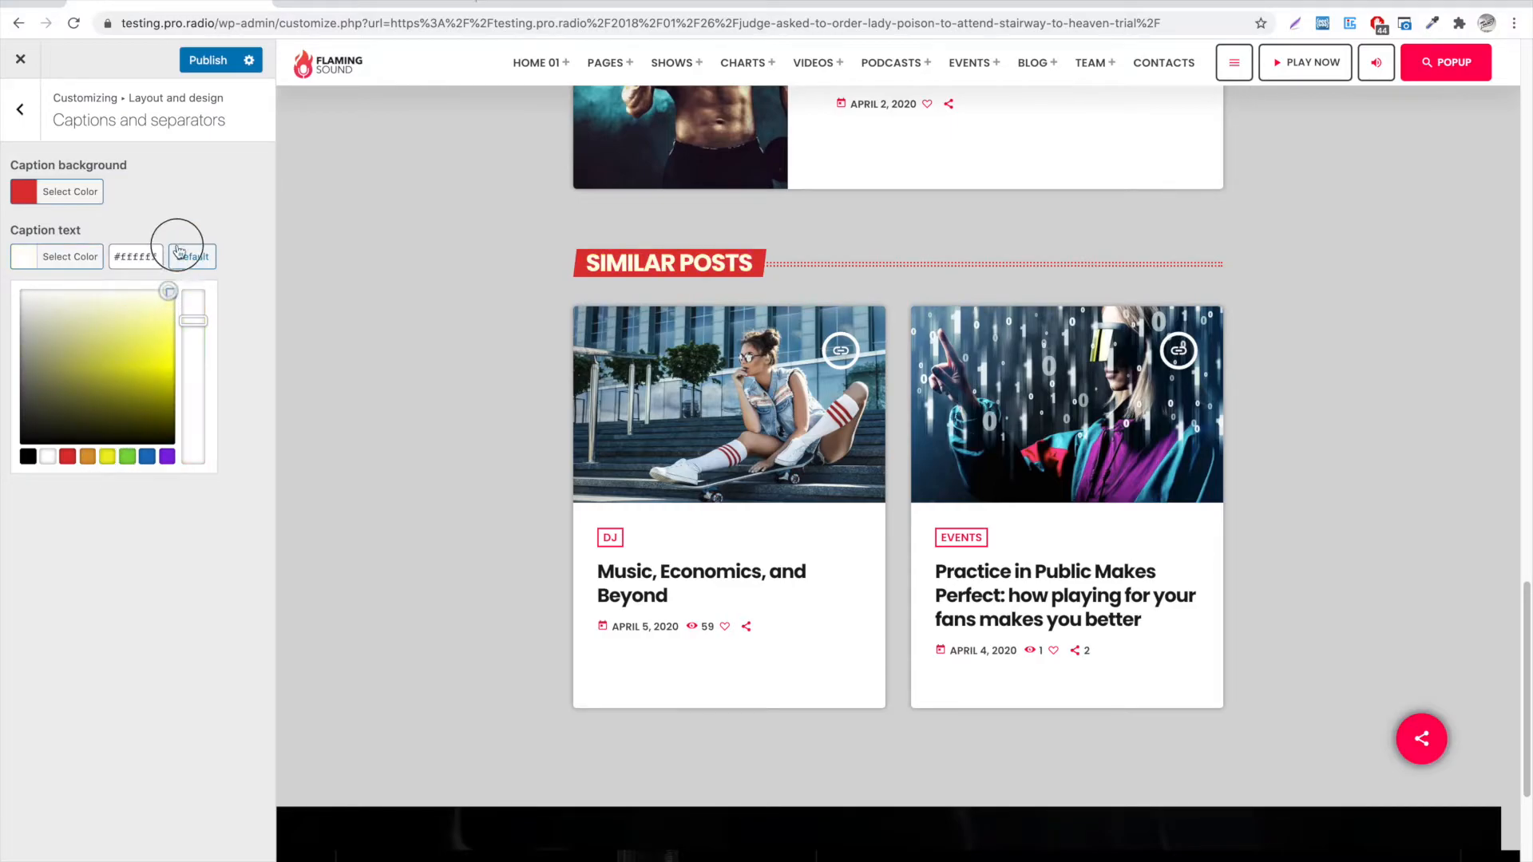
pyautogui.click(193, 257)
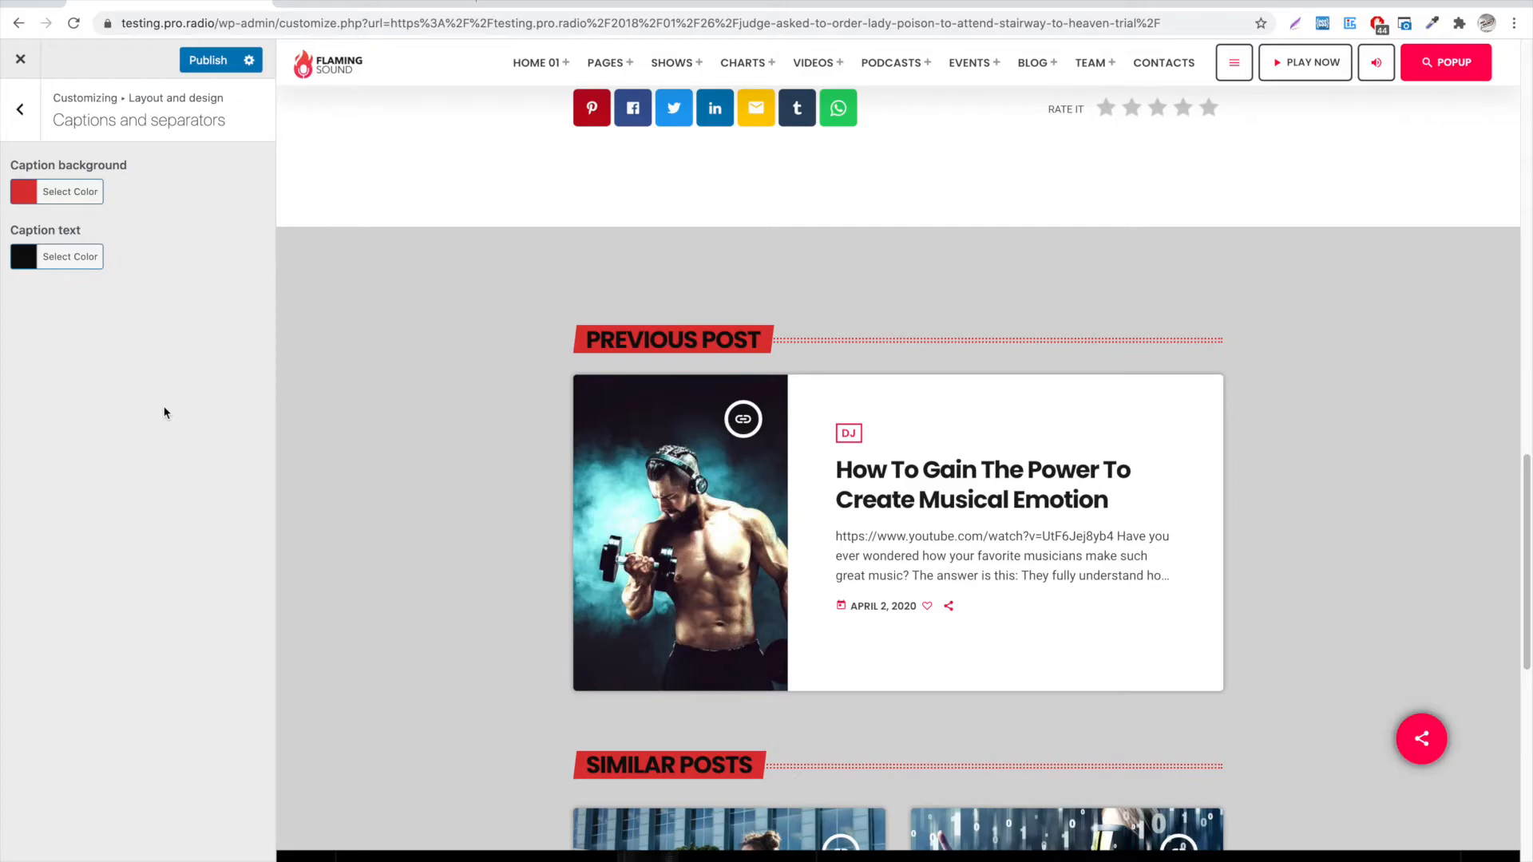
pyautogui.moveTo(344, 343)
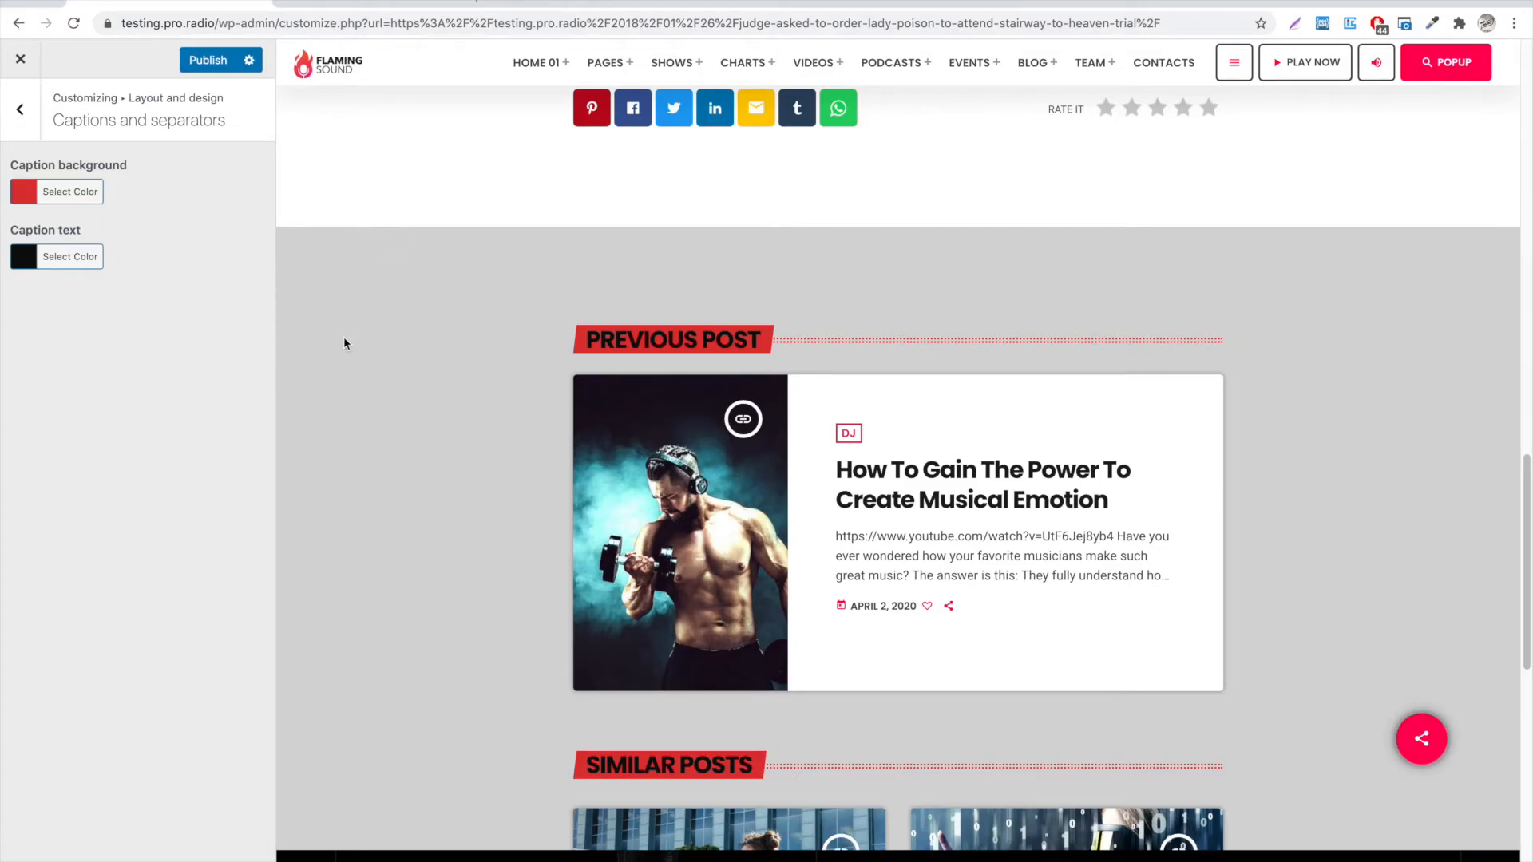